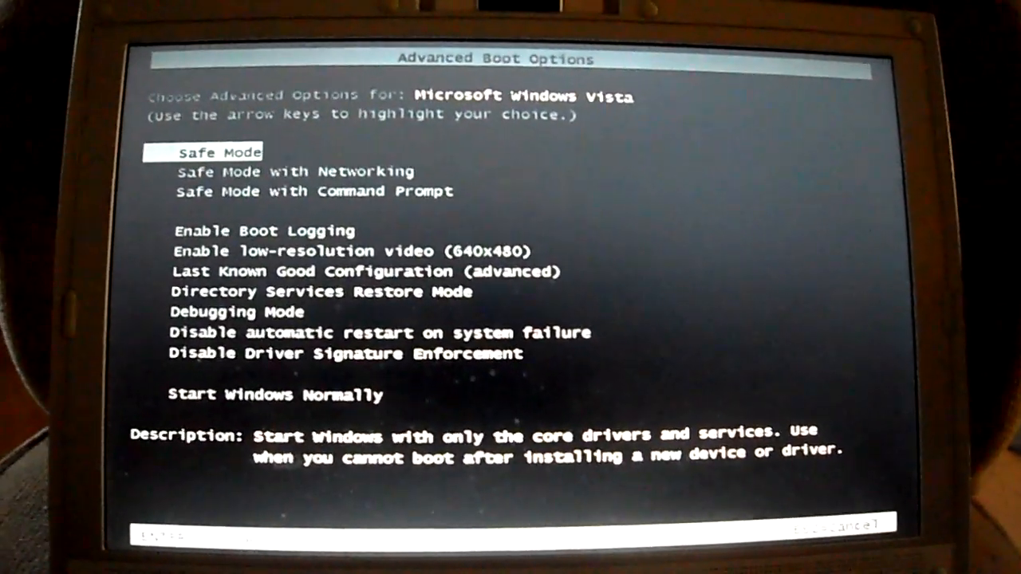
# Highlight 'Disable Driver Signature Enforcement' in the Advanced Boot Options menu, ready to boot.
pyautogui.press('down')
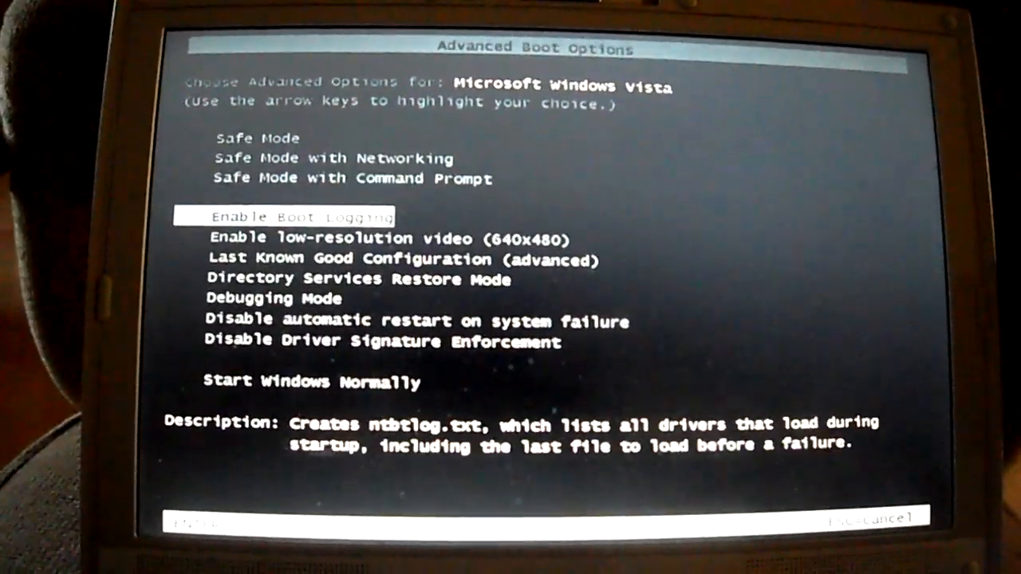
pyautogui.press('down')
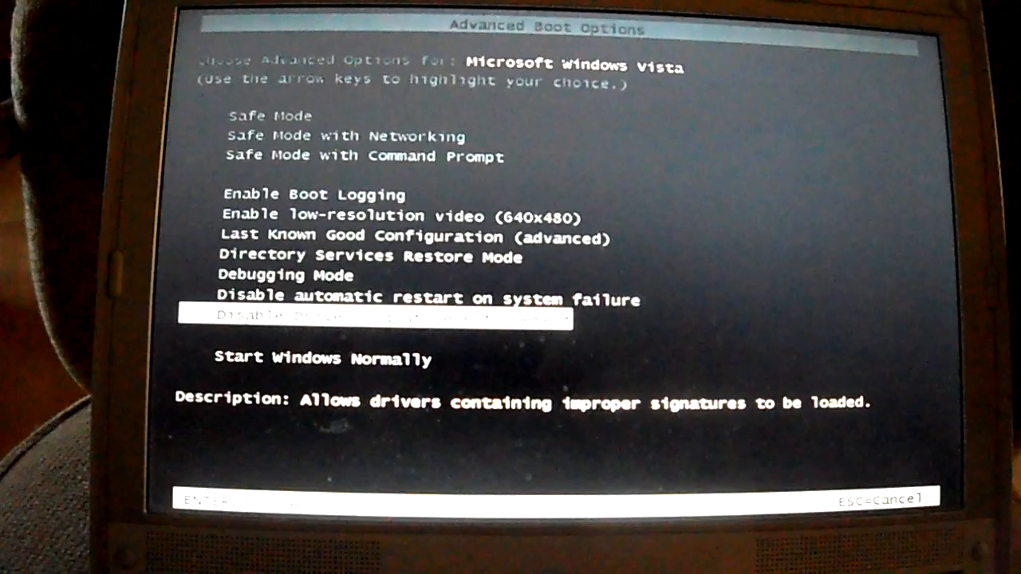